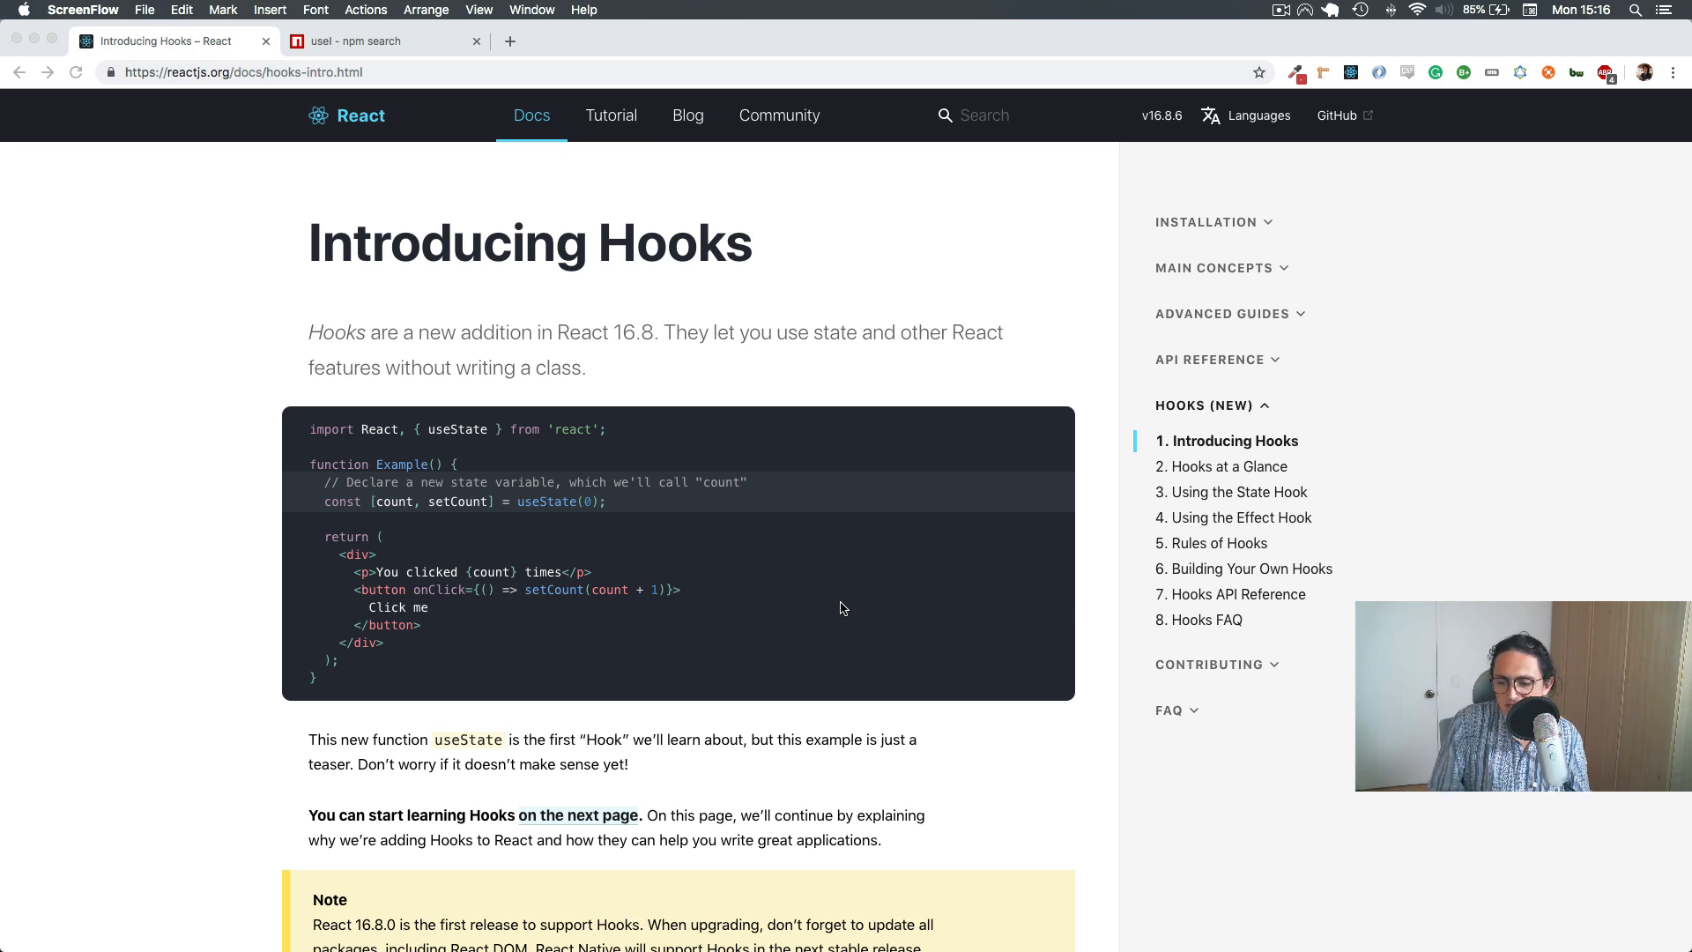
Switch to the npmjs.com tab to search for packages named useIn
click(382, 40)
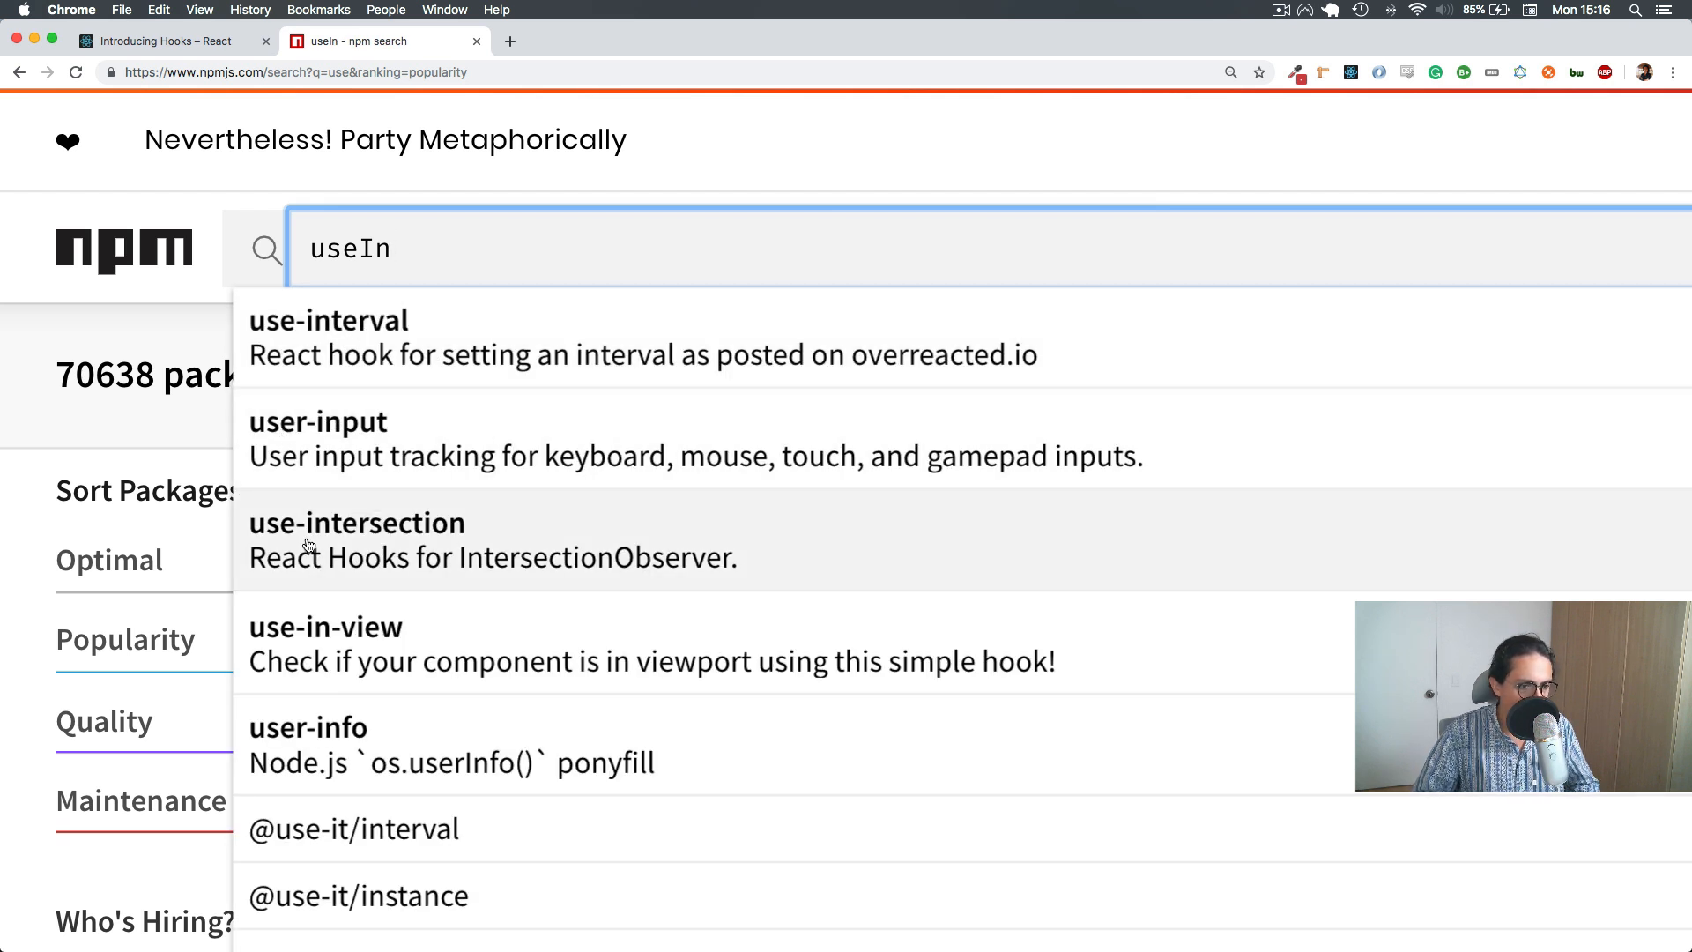
mouse_move(601, 645)
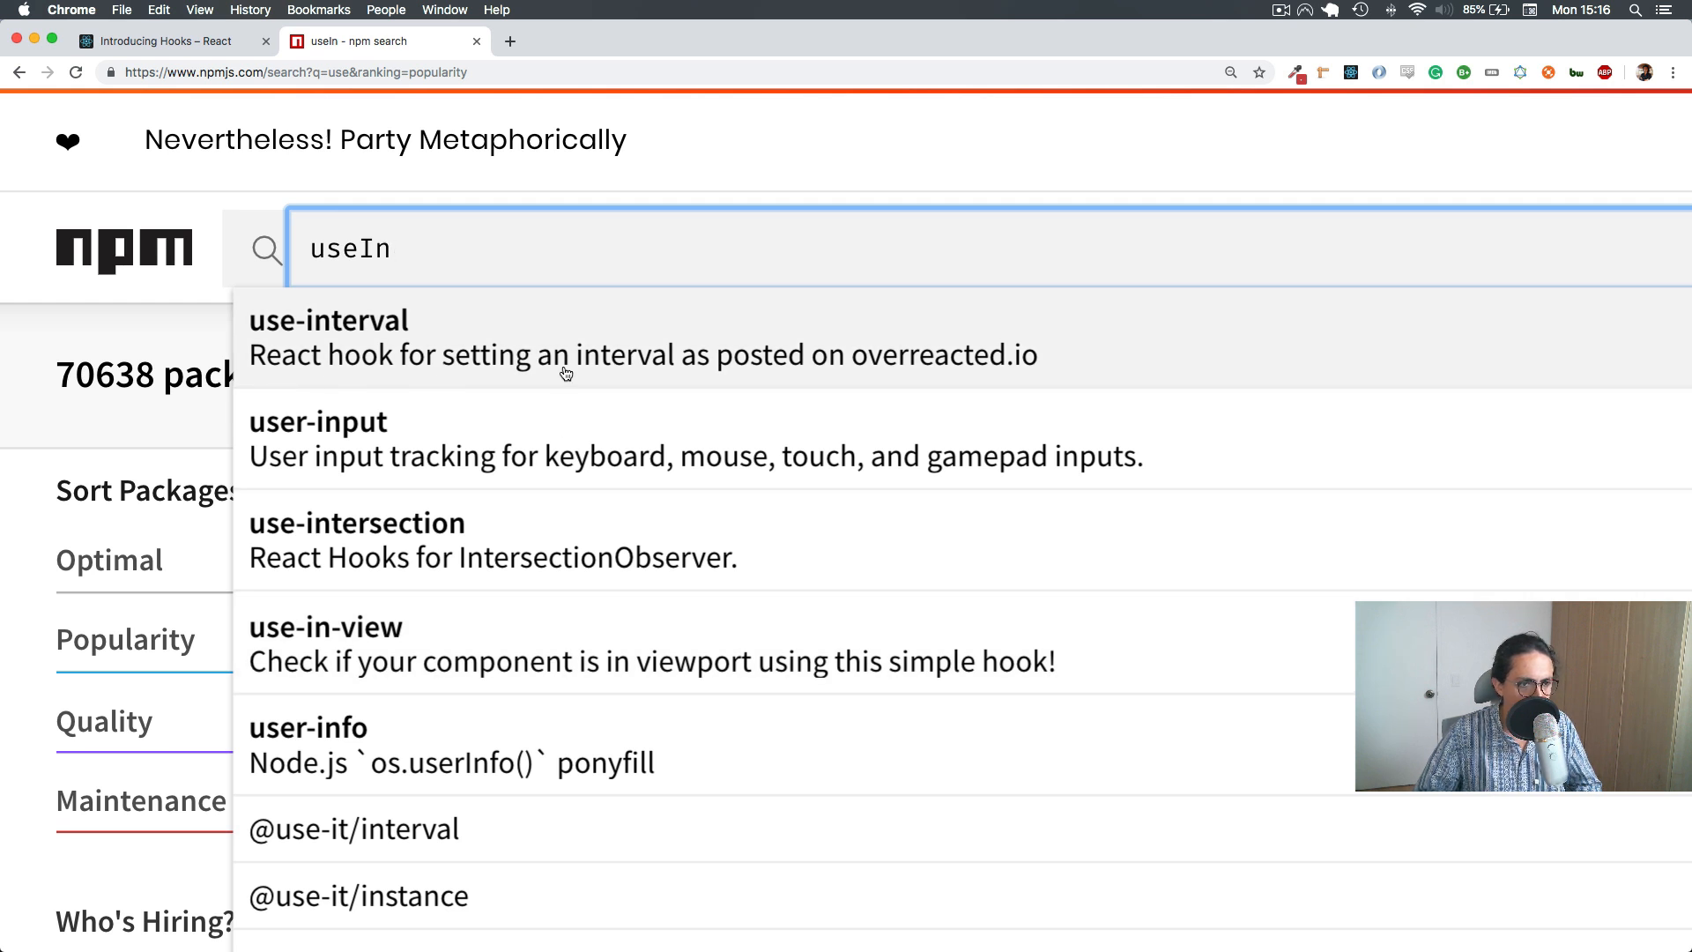
mouse_move(291, 460)
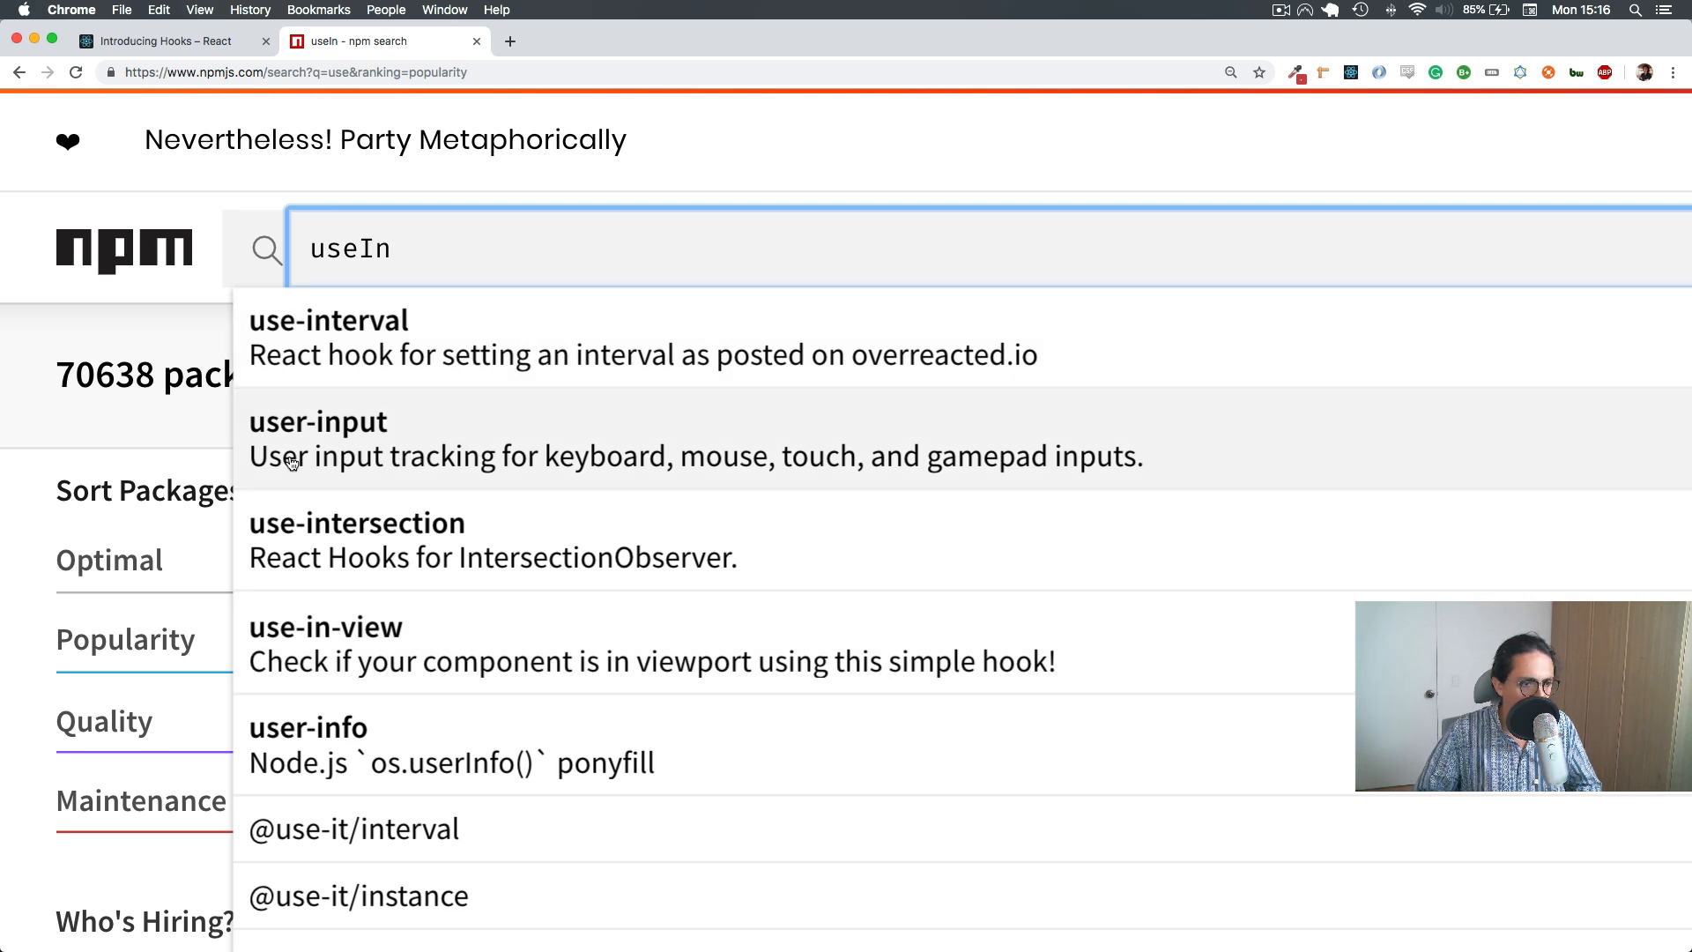
mouse_move(676, 472)
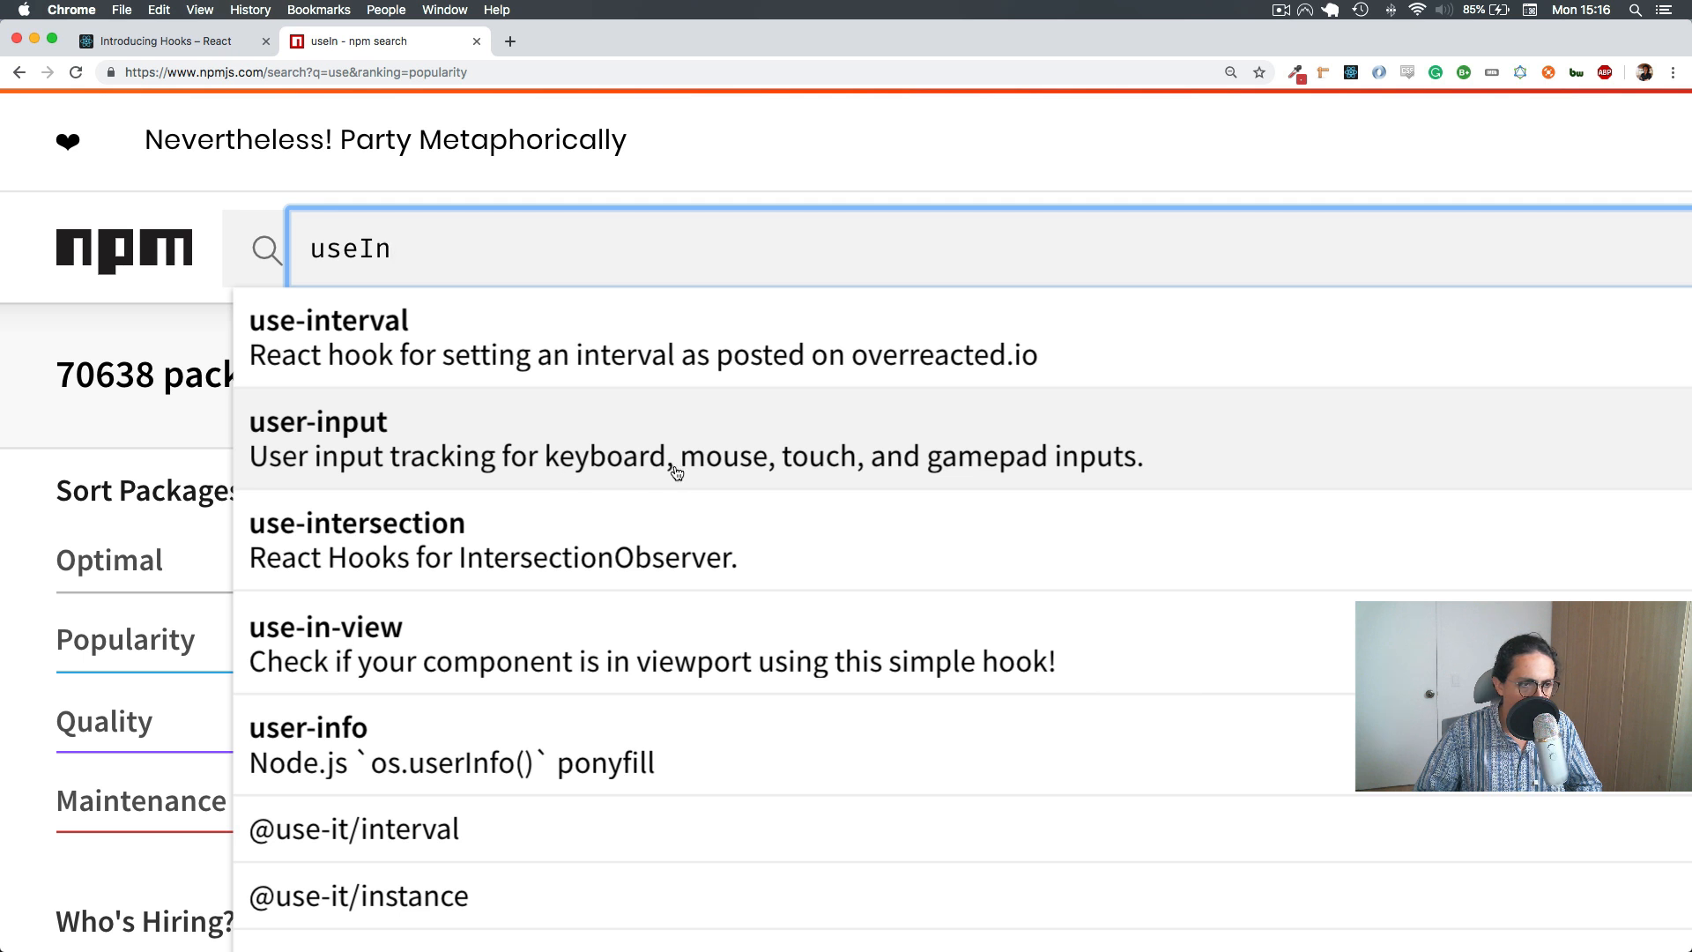
mouse_move(397, 570)
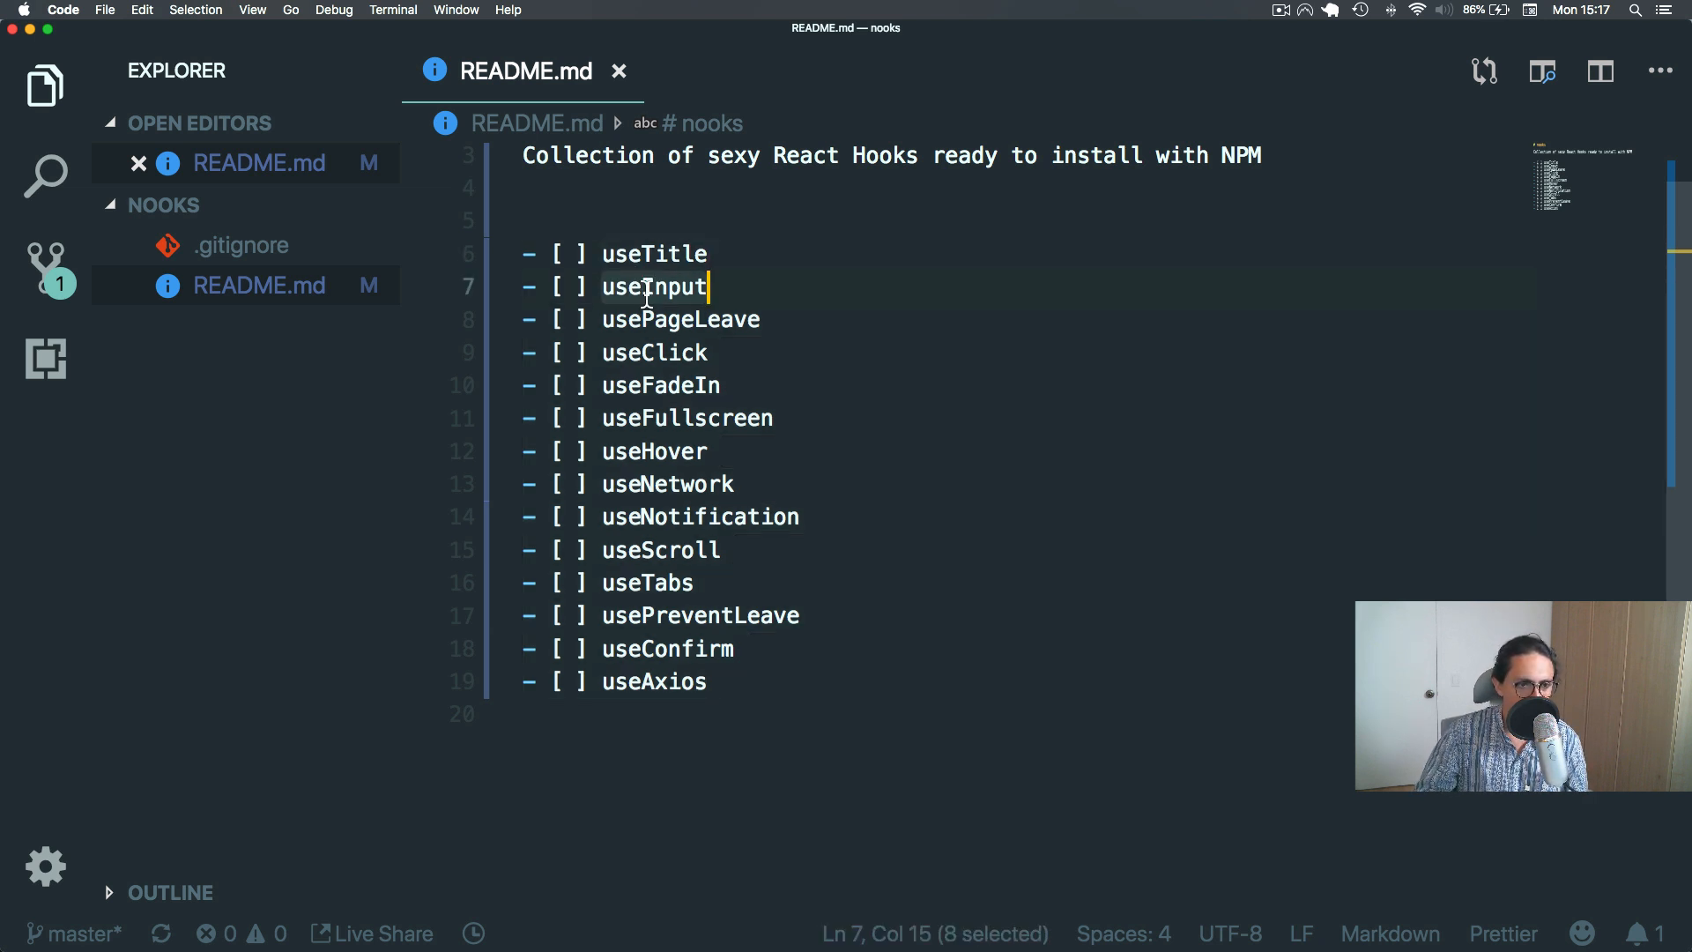
click(661, 387)
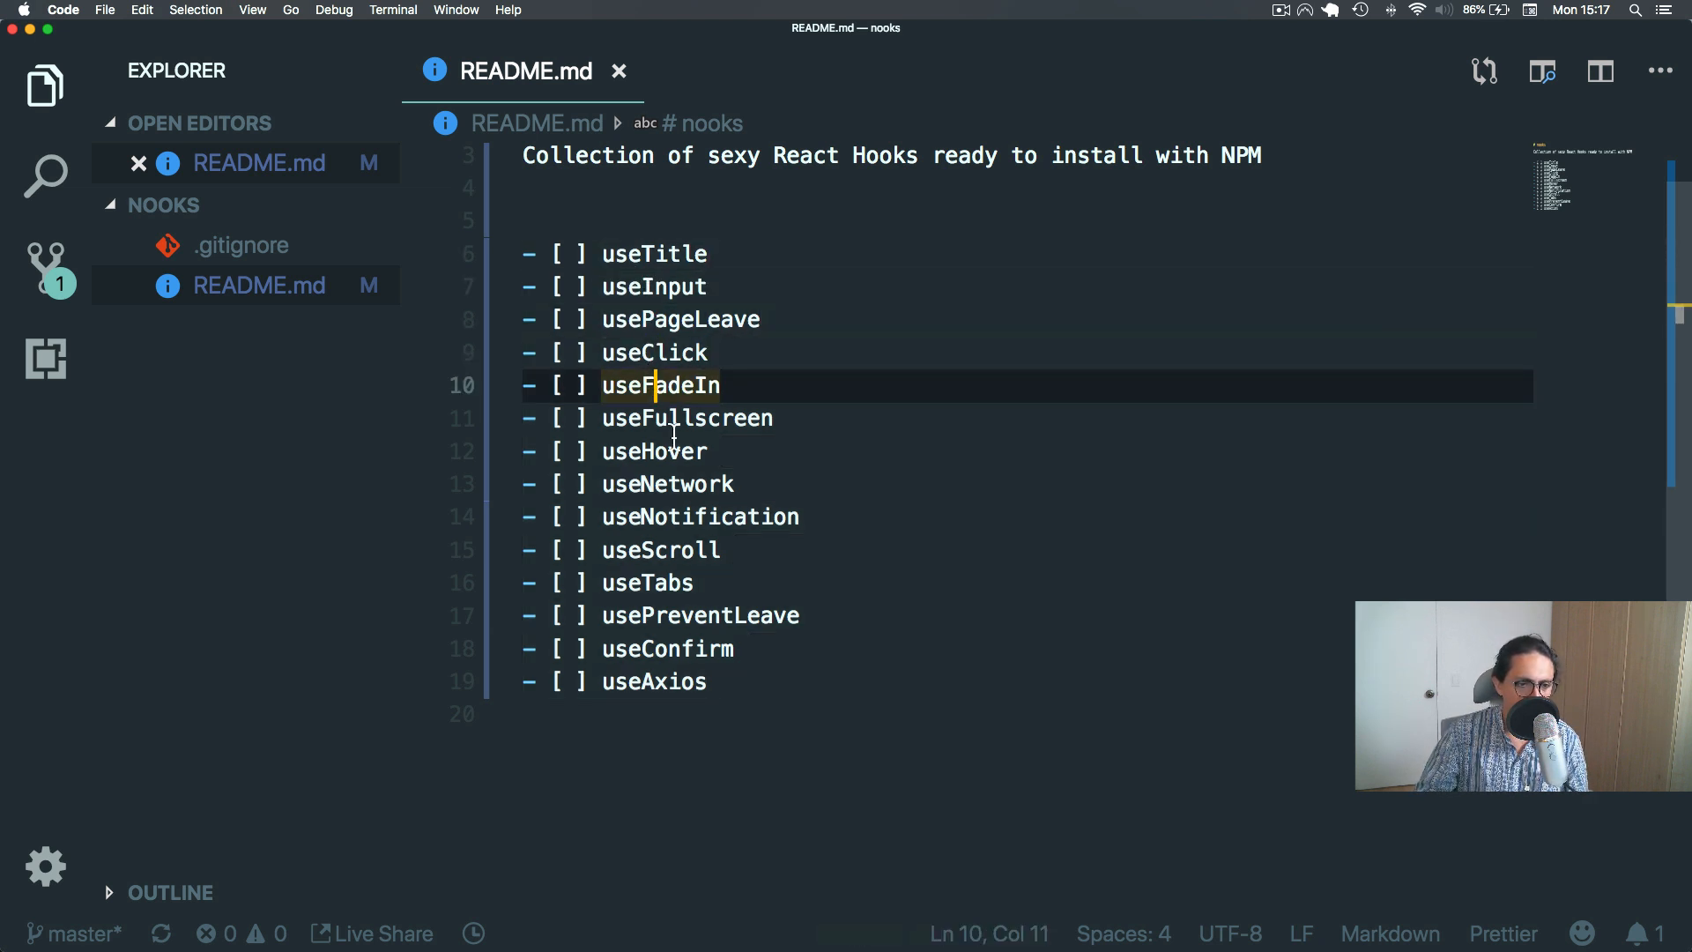
double_click(654, 254)
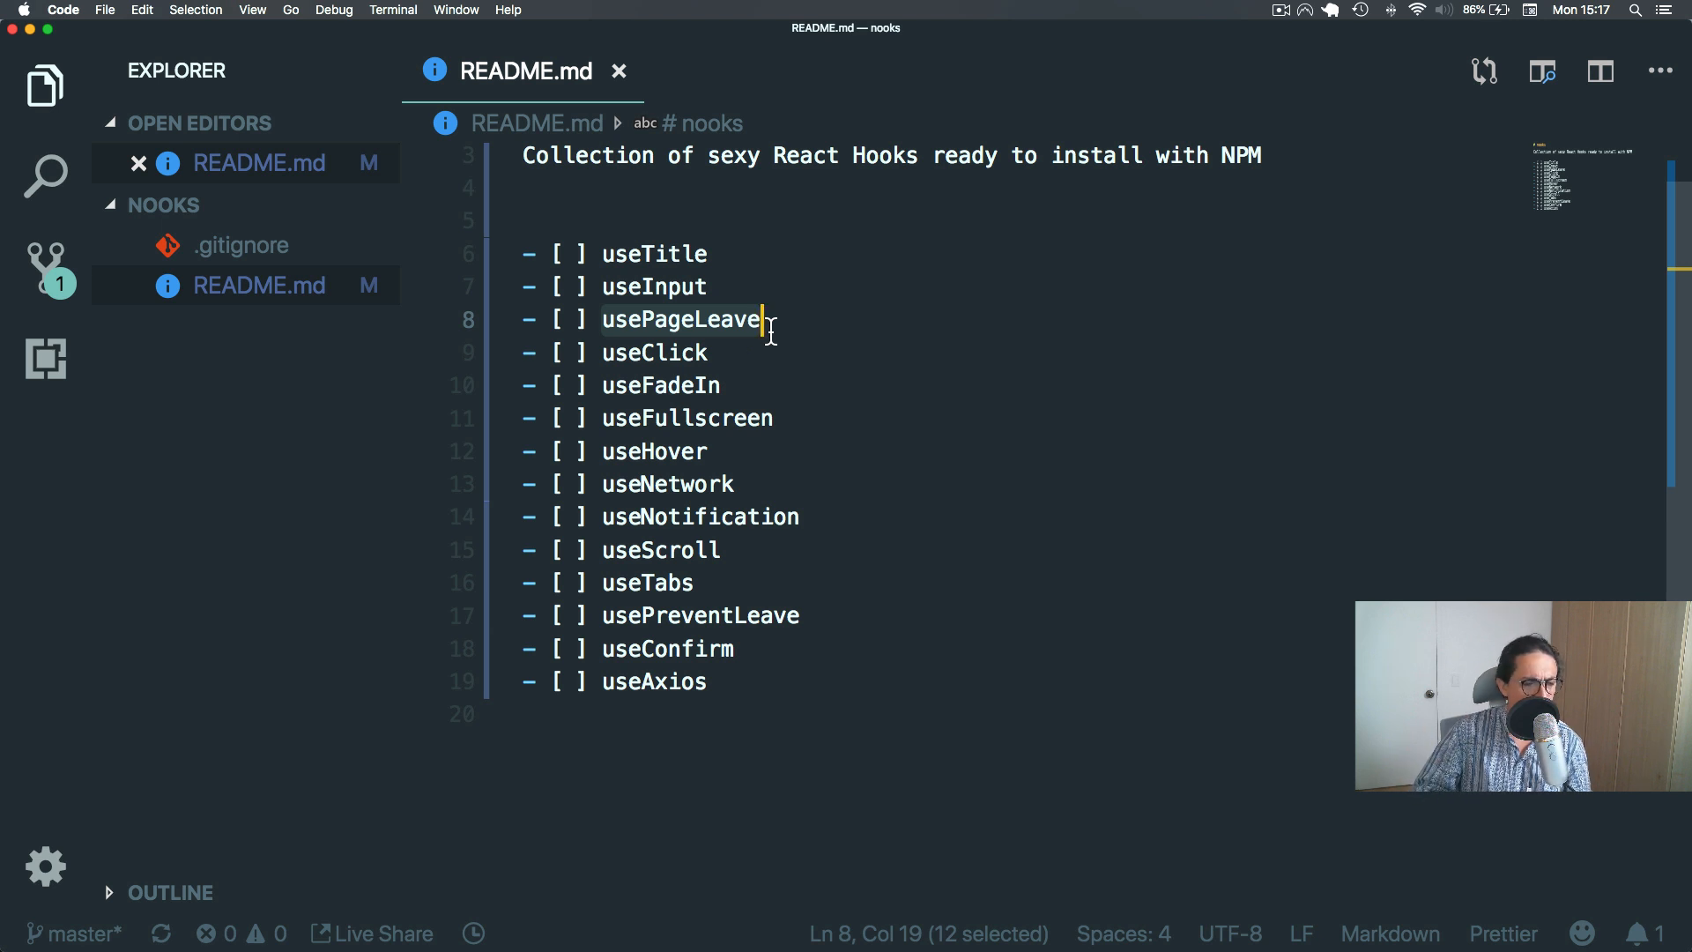
double_click(652, 353)
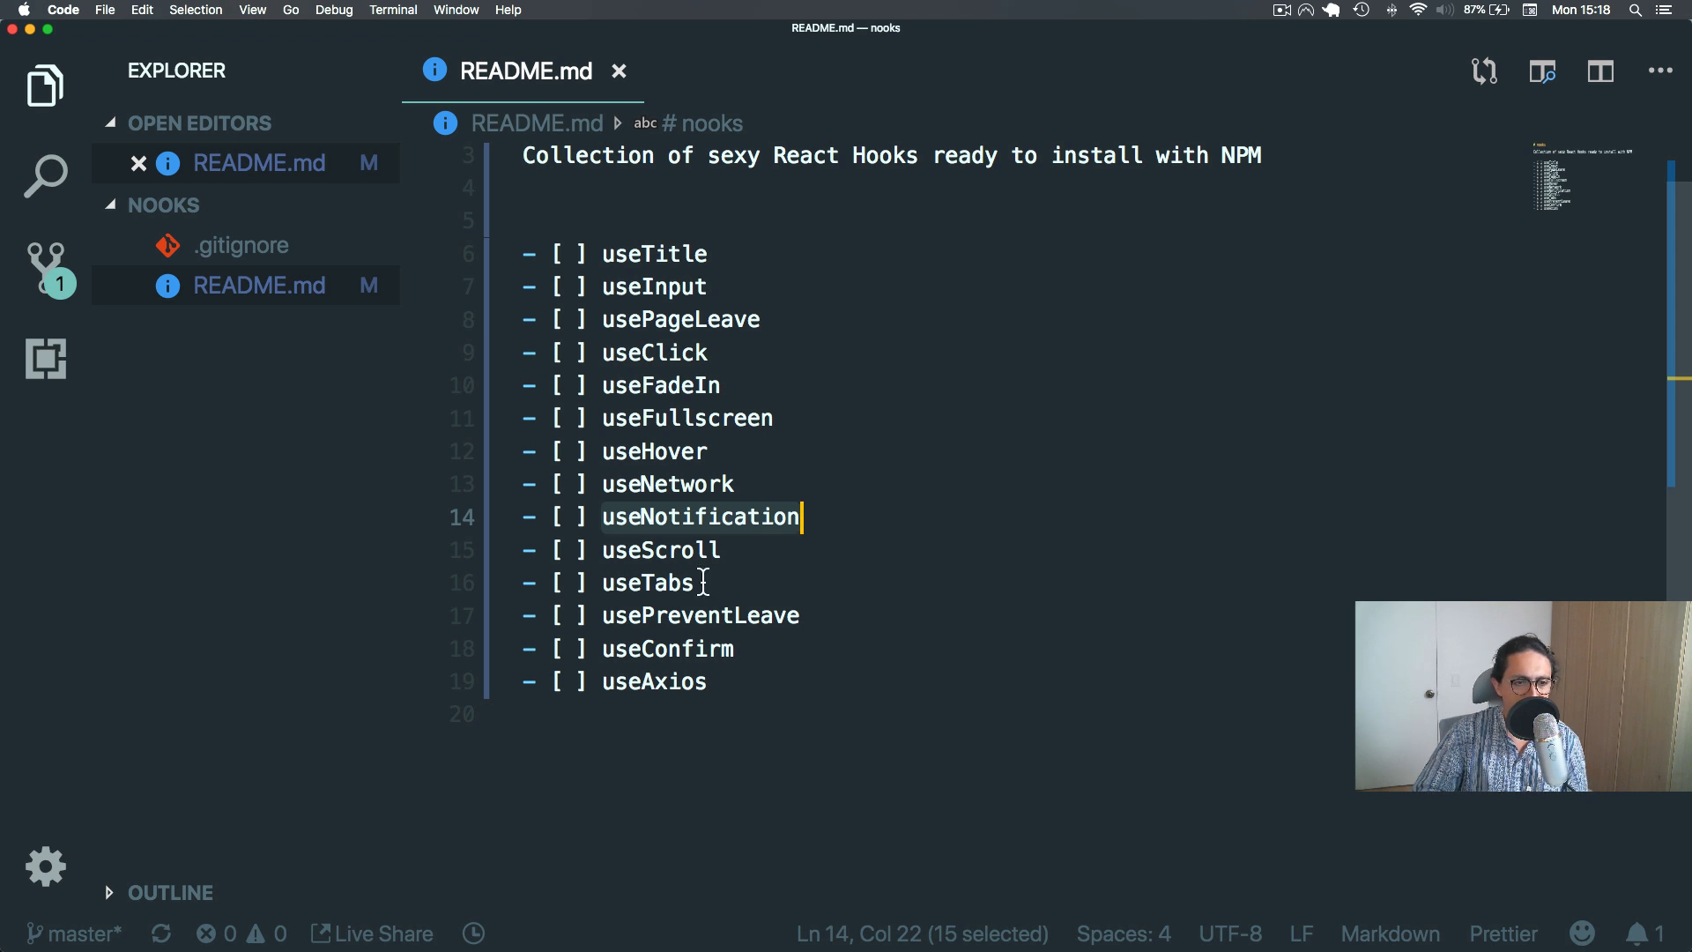
double_click(659, 550)
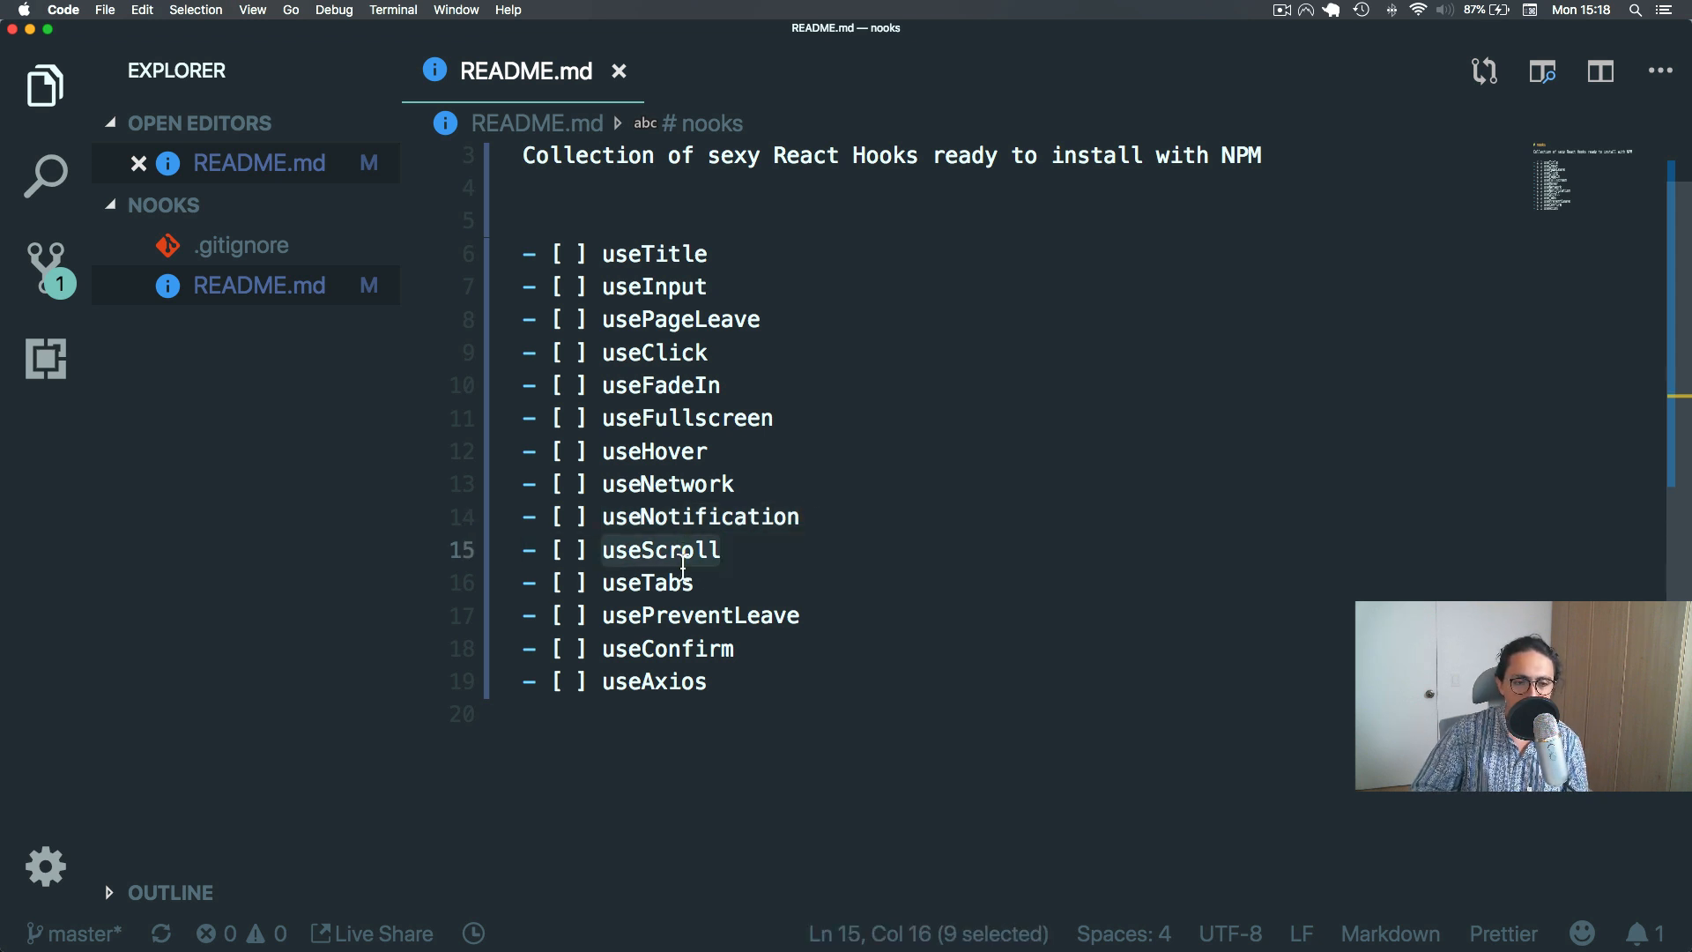
click(666, 583)
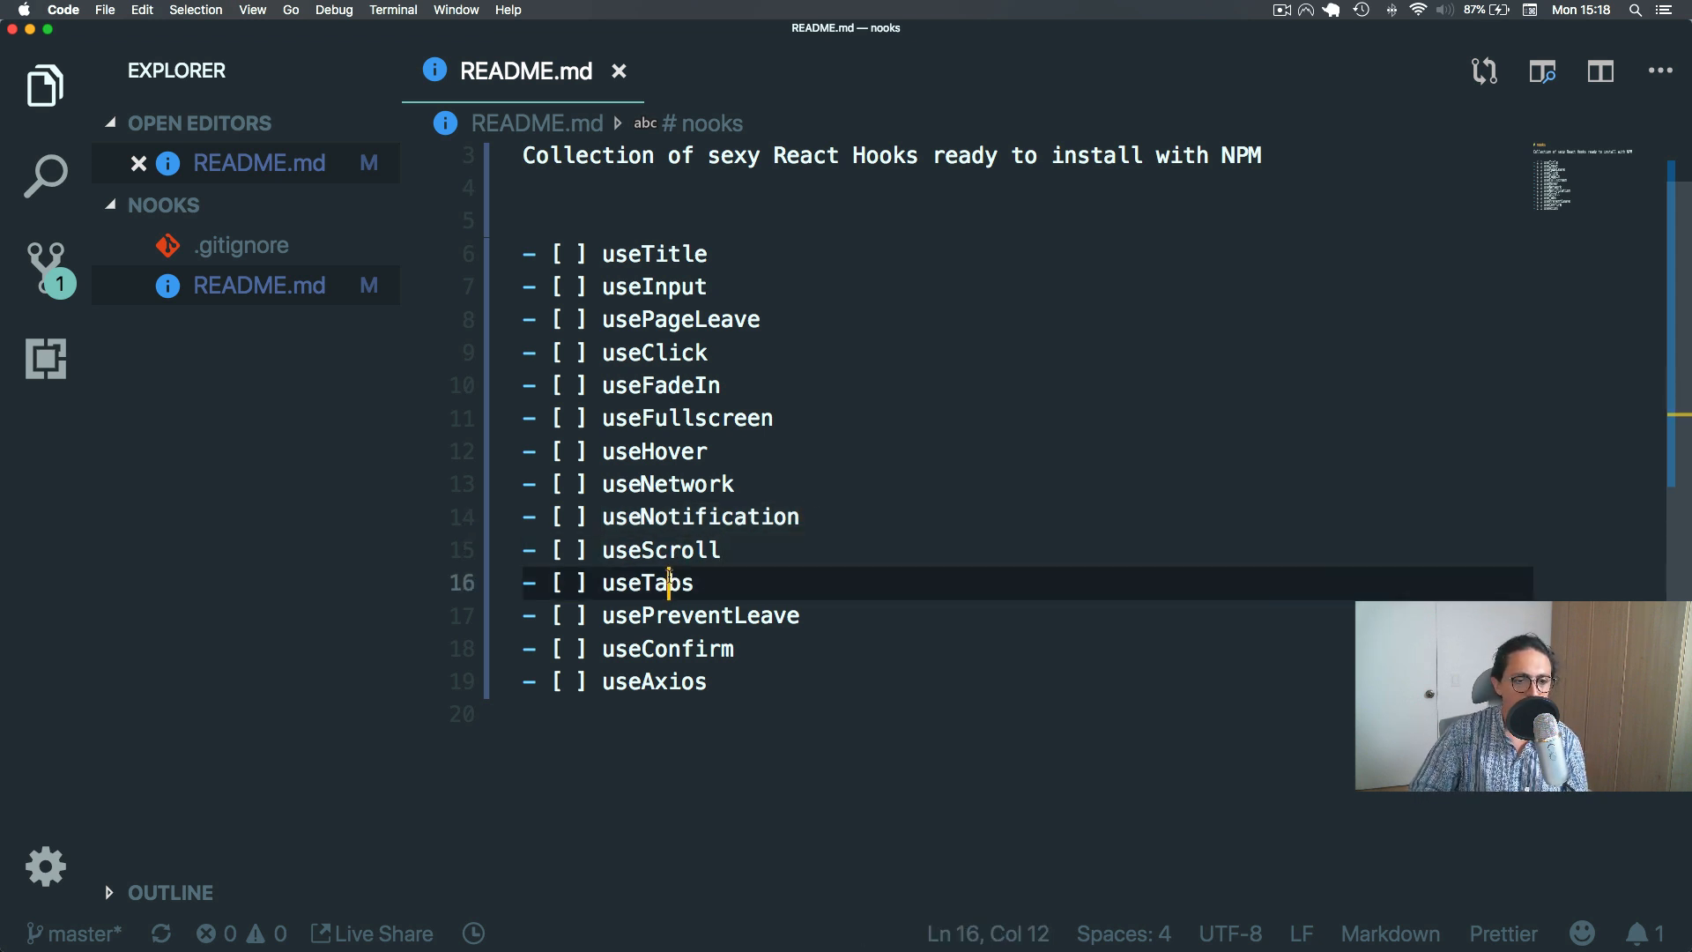
double_click(647, 583)
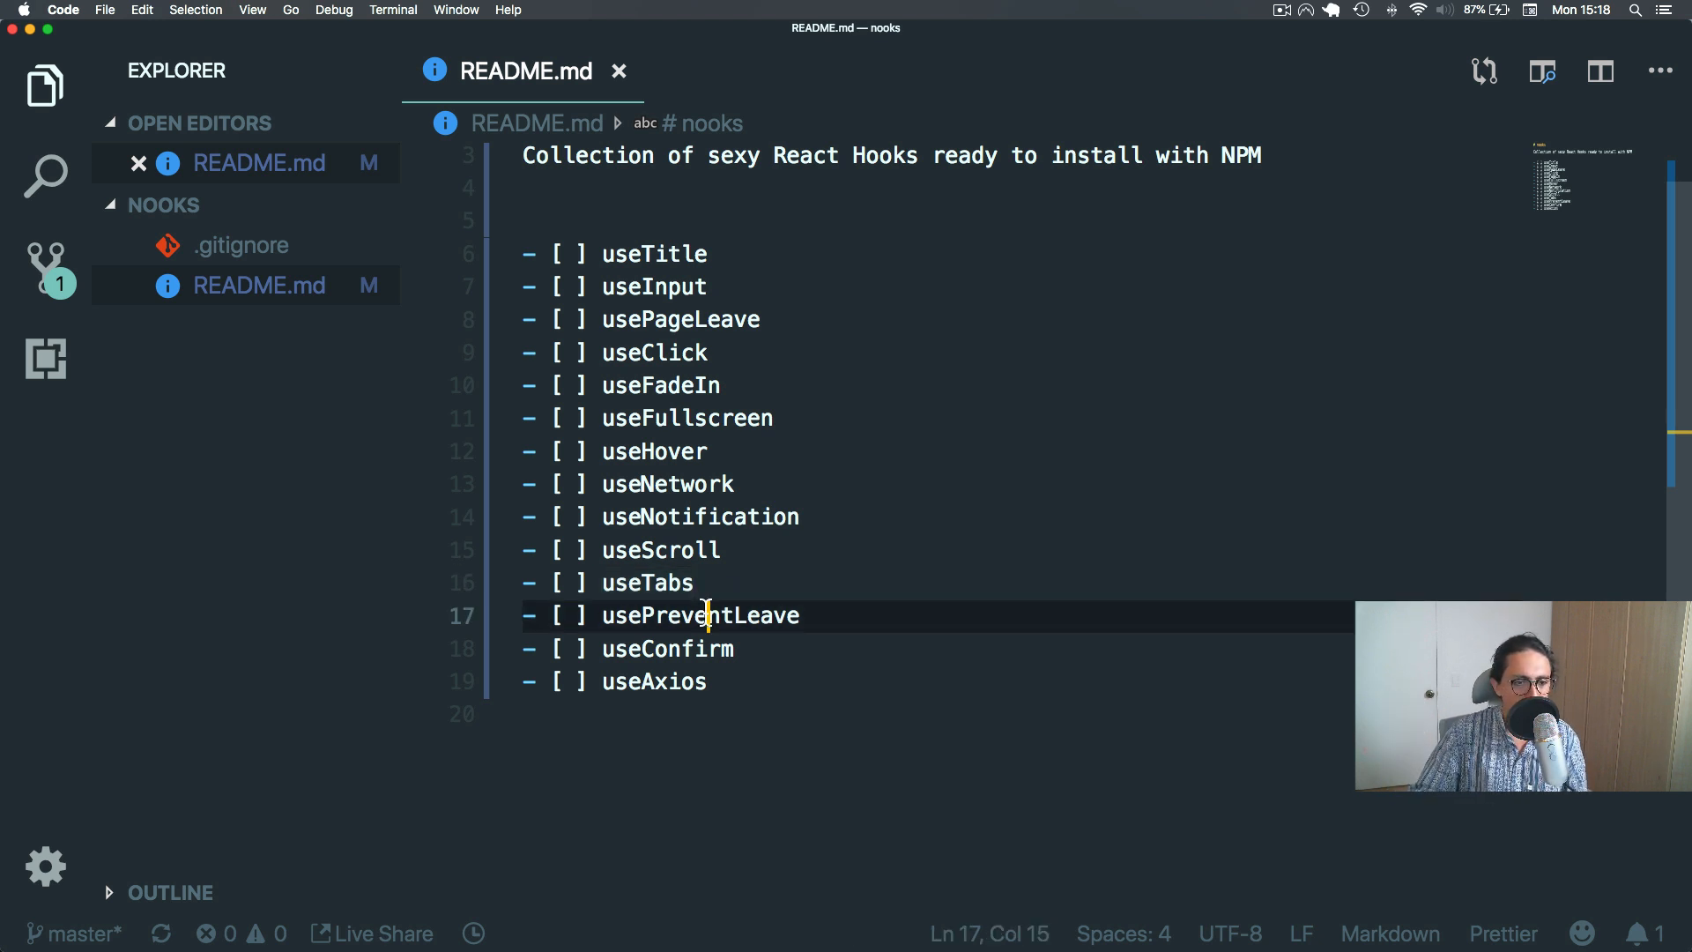
double_click(700, 616)
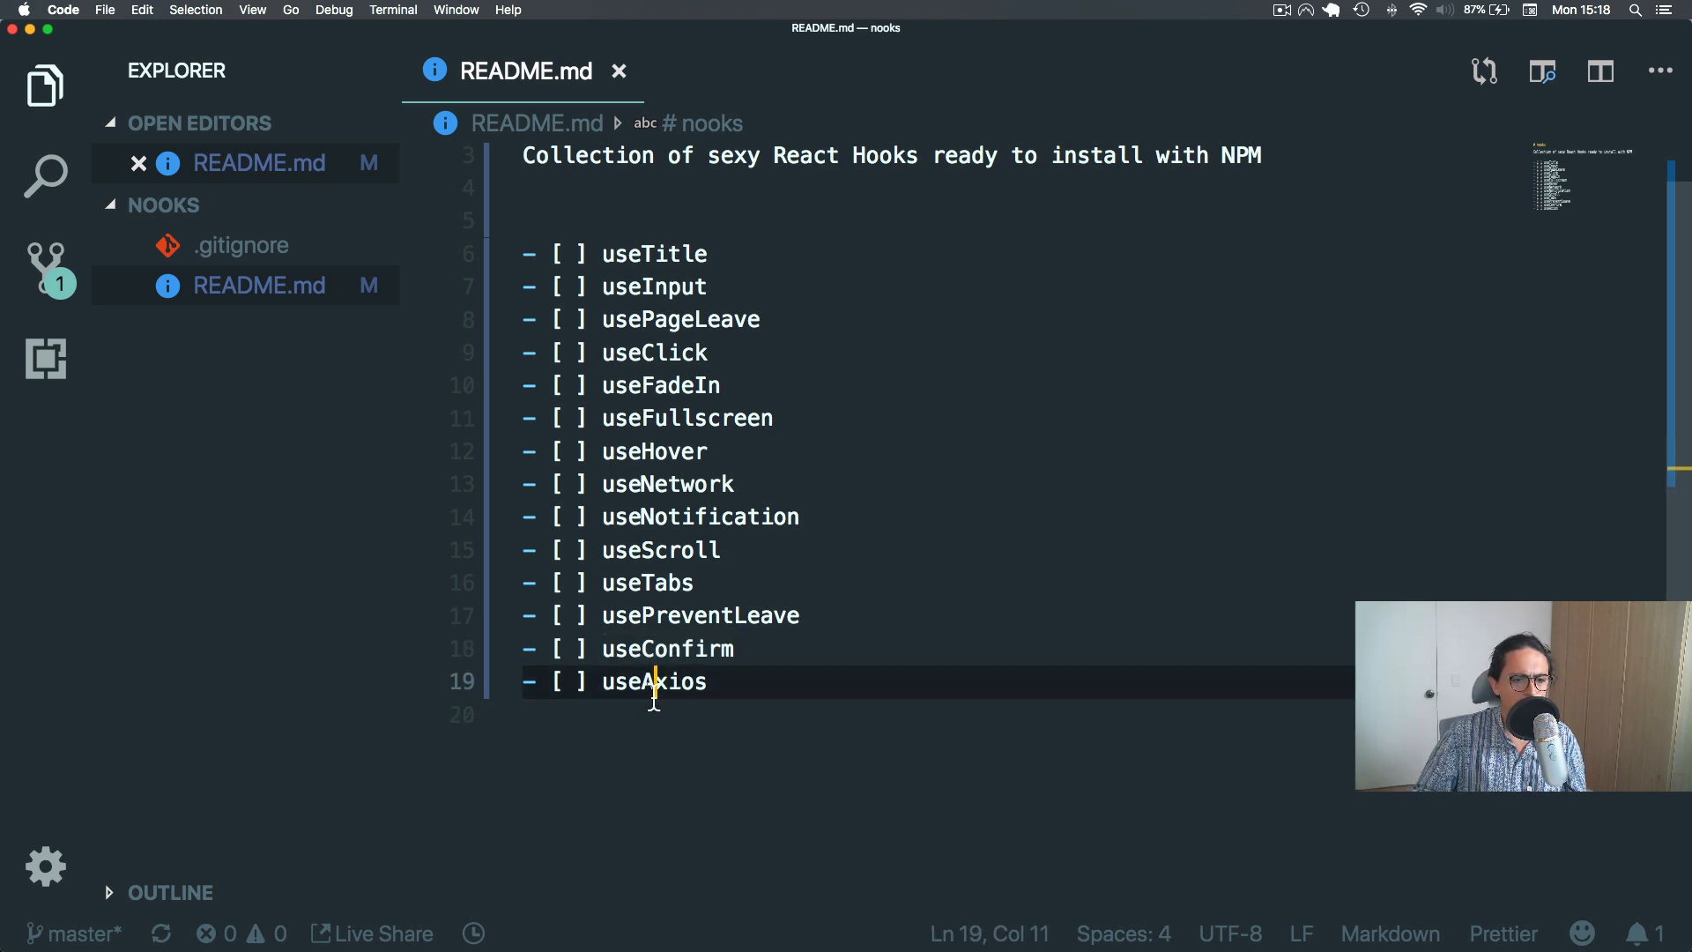
double_click(652, 681)
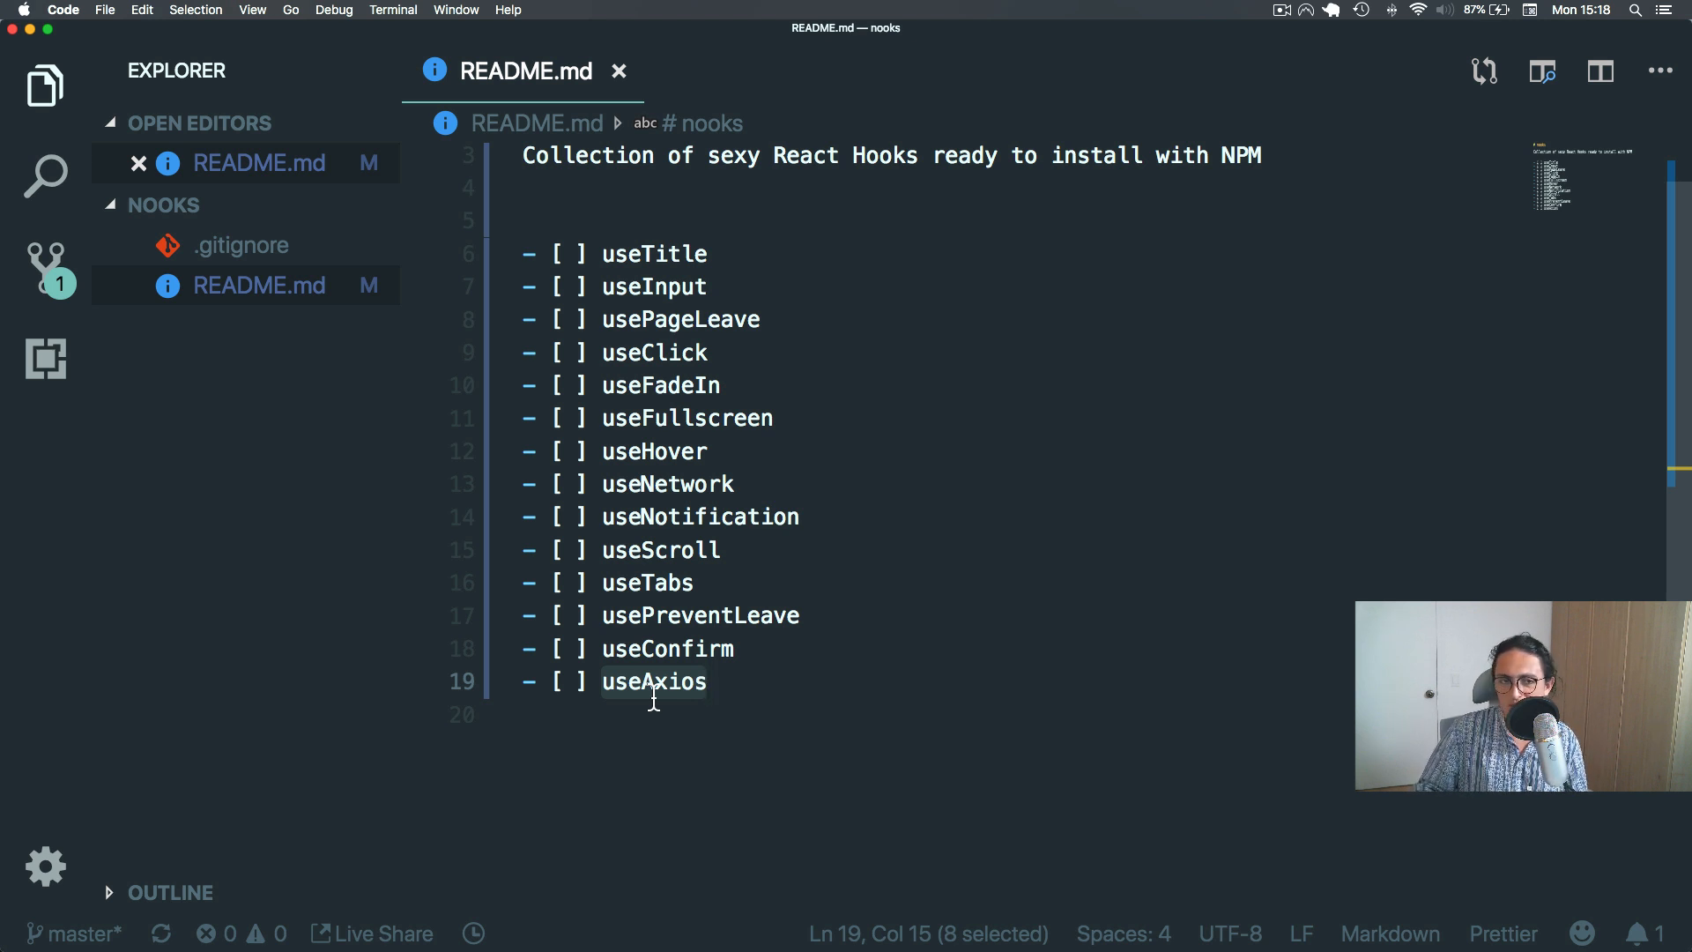
click(1280, 11)
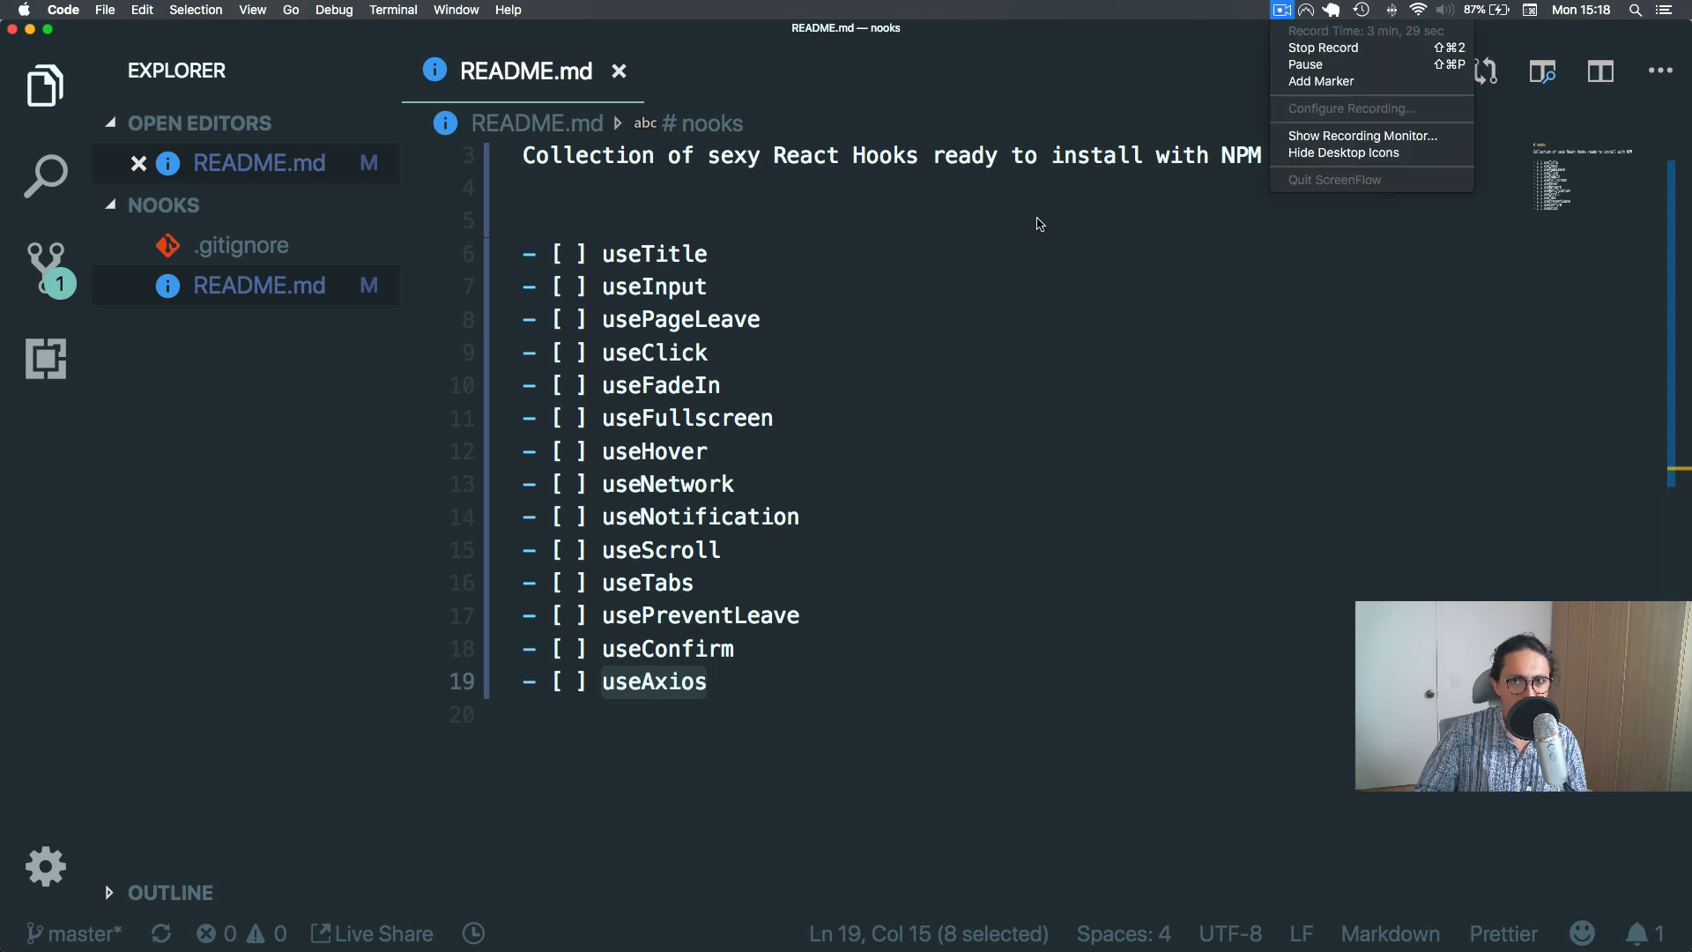